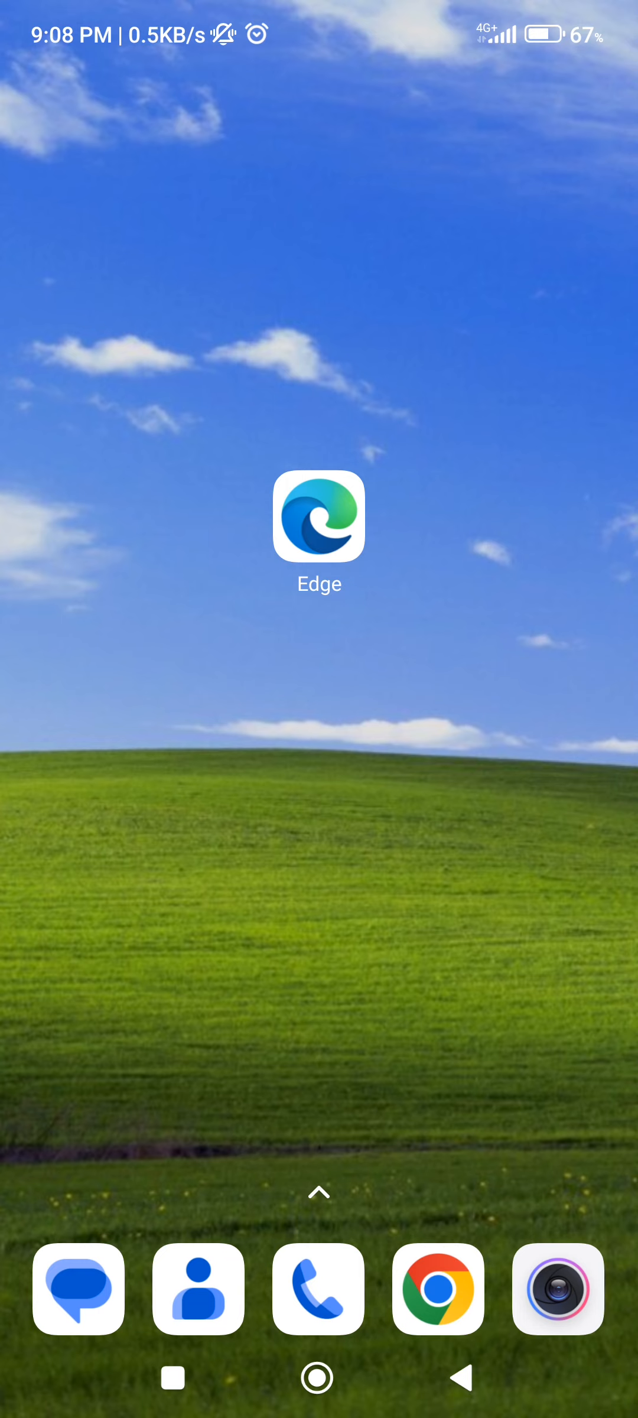
Step: Launch Edge from the home screen and search the web for 'juskaskme'
{"action": "left_click", "coordinate": [318, 516]}
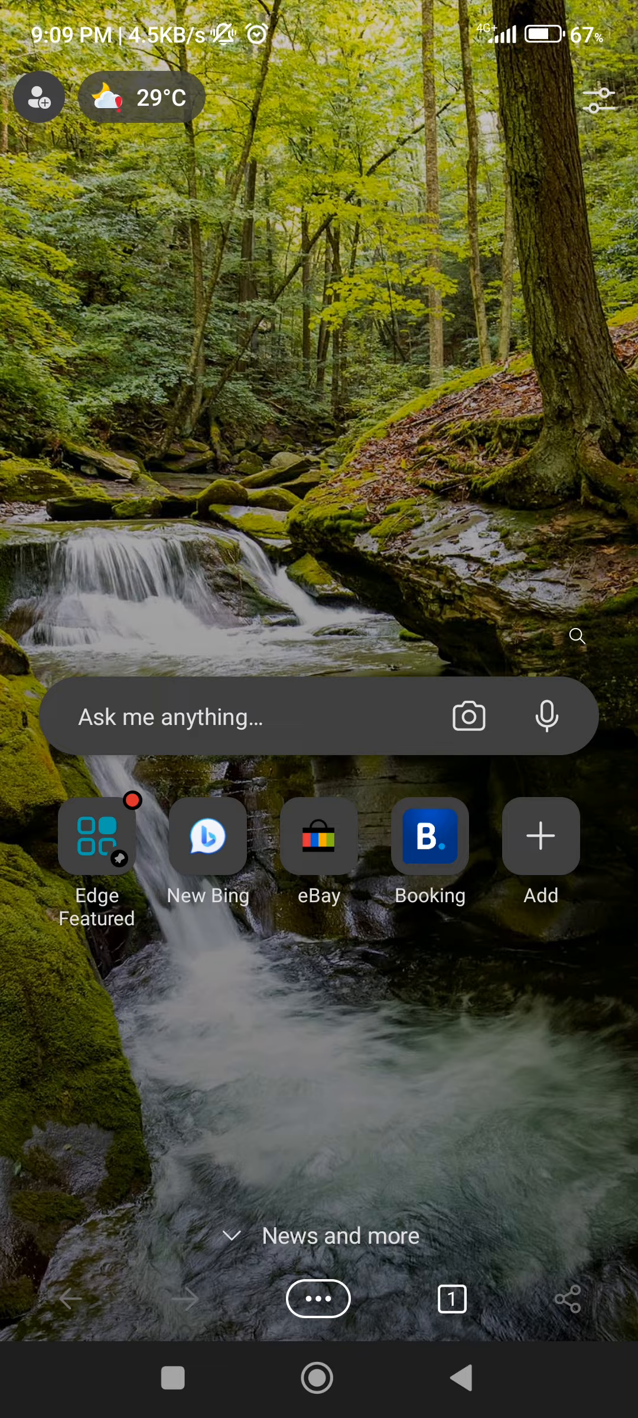
{"action": "type", "text": "dgsh"}
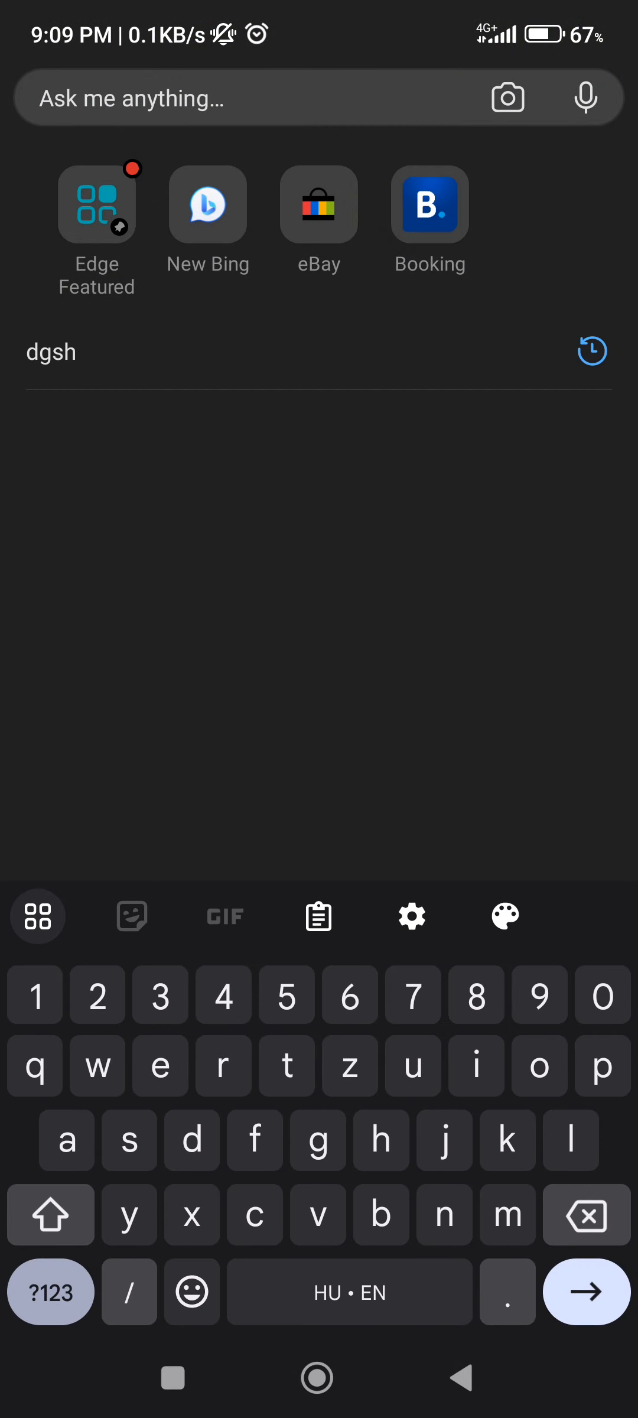
{"action": "type", "text": "juskaskme"}
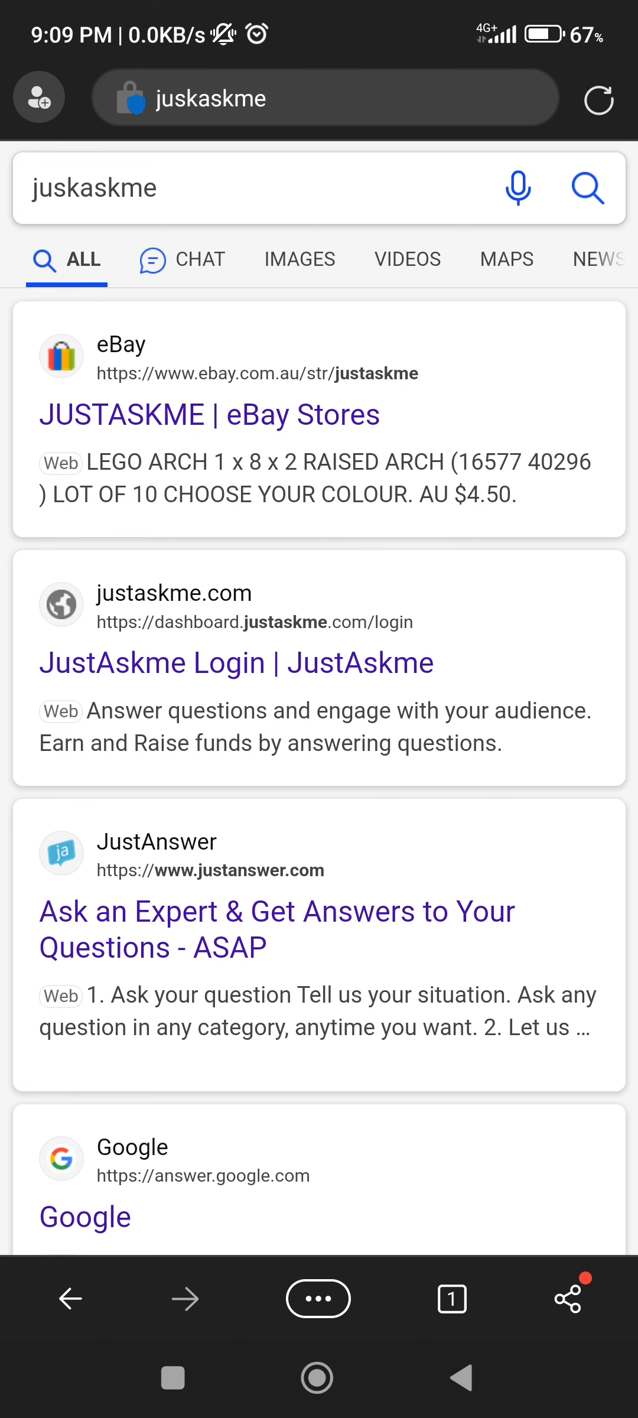
Step: Reach the empty Mobile favourites folder through the ••• menu's Favourites entry
{"action": "left_click", "coordinate": [317, 1298]}
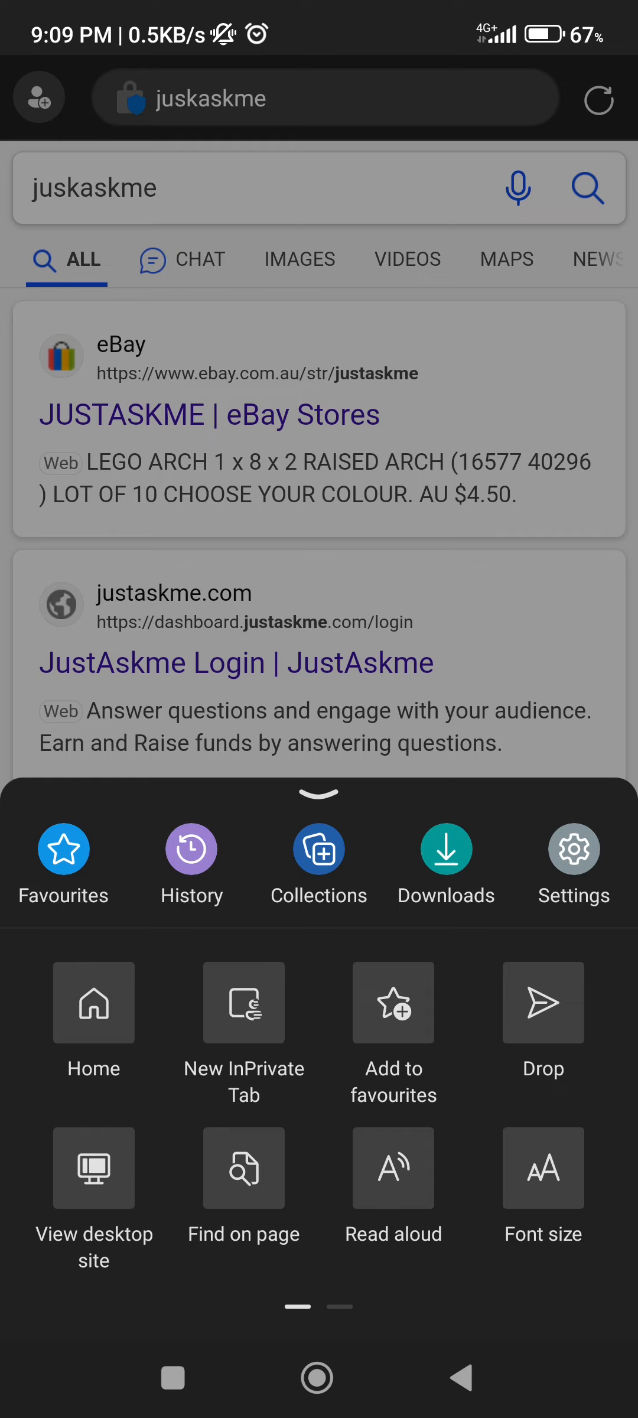
{"action": "left_click", "coordinate": [64, 850]}
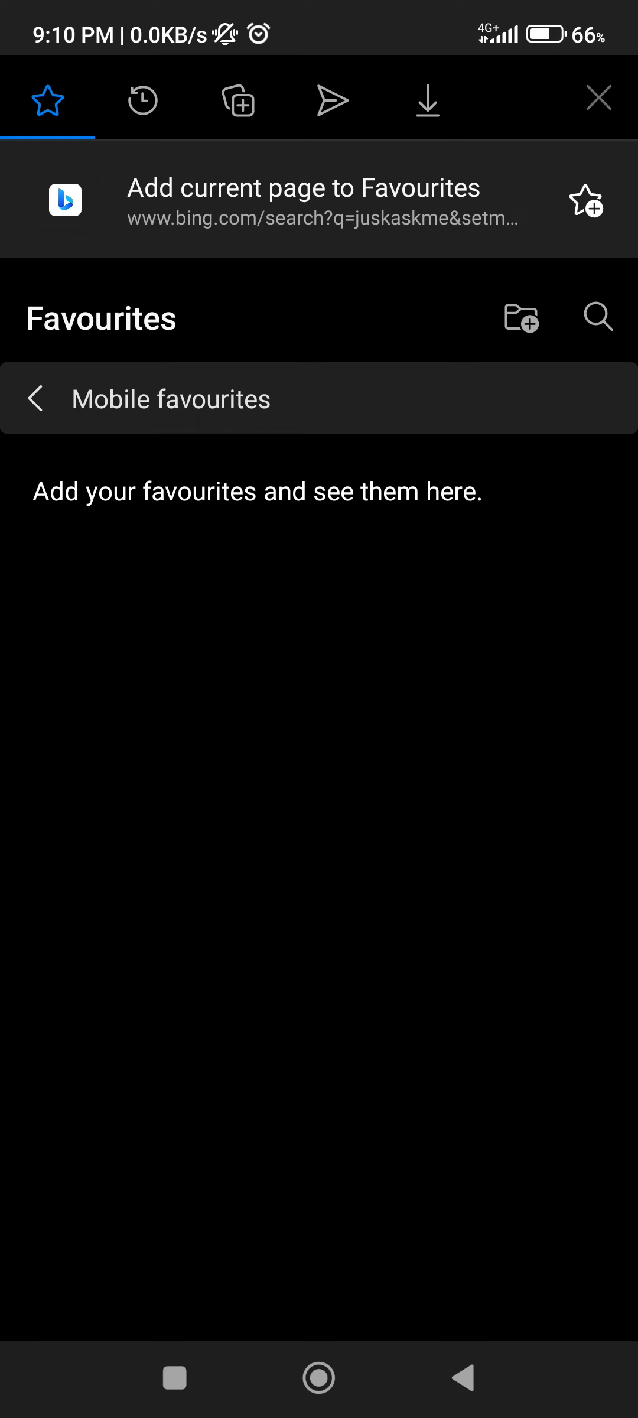
{"action": "left_click", "coordinate": [141, 99]}
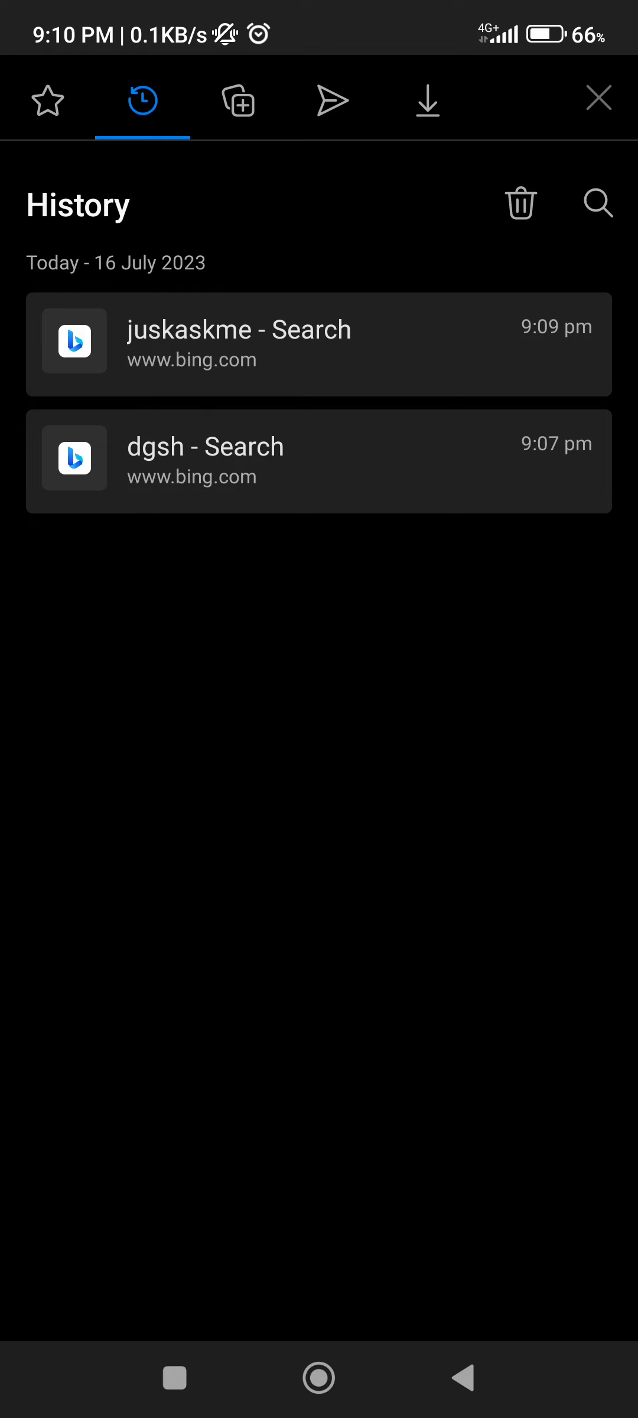
{"action": "left_click", "coordinate": [238, 101]}
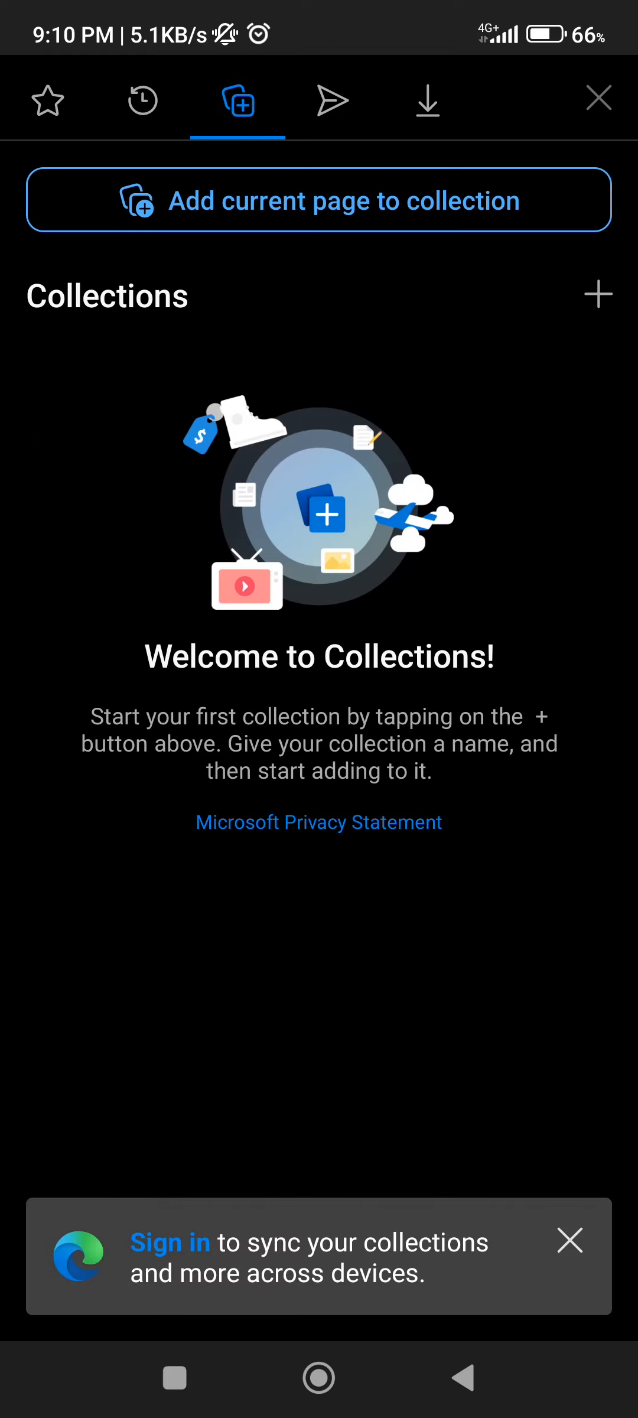
{"action": "left_click", "coordinate": [332, 99]}
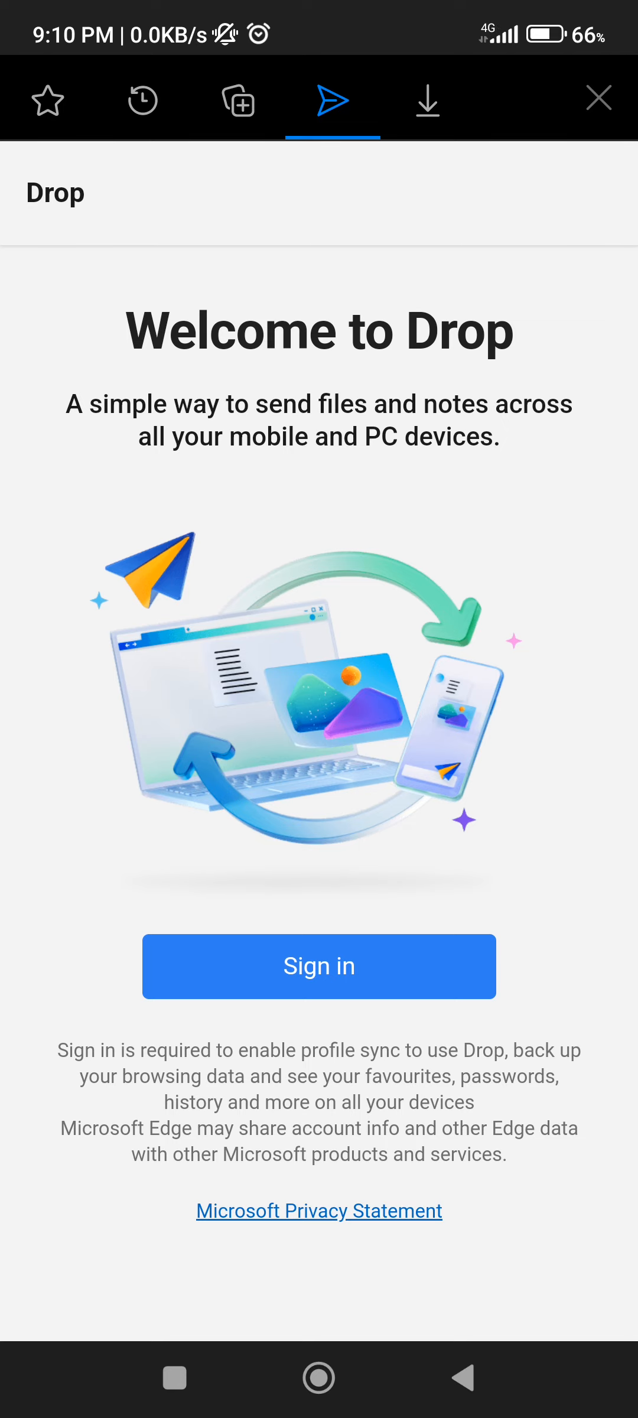
{"action": "left_click", "coordinate": [426, 99]}
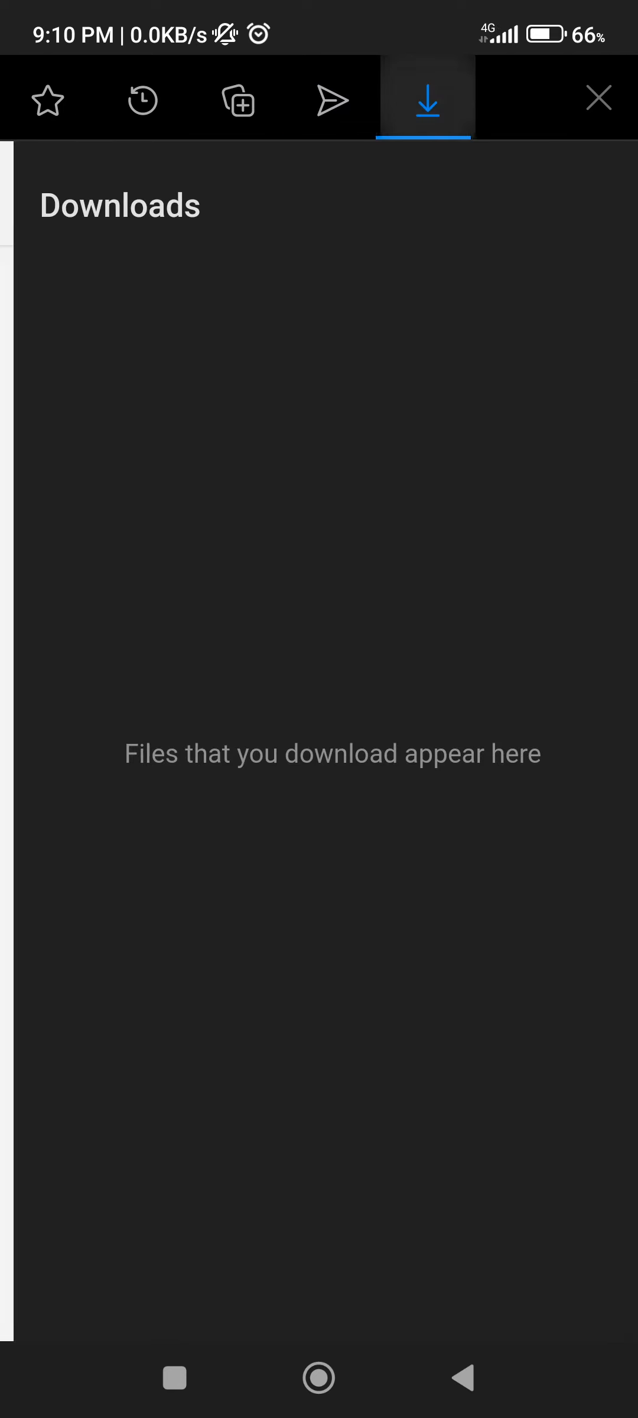
{"action": "left_click", "coordinate": [48, 99]}
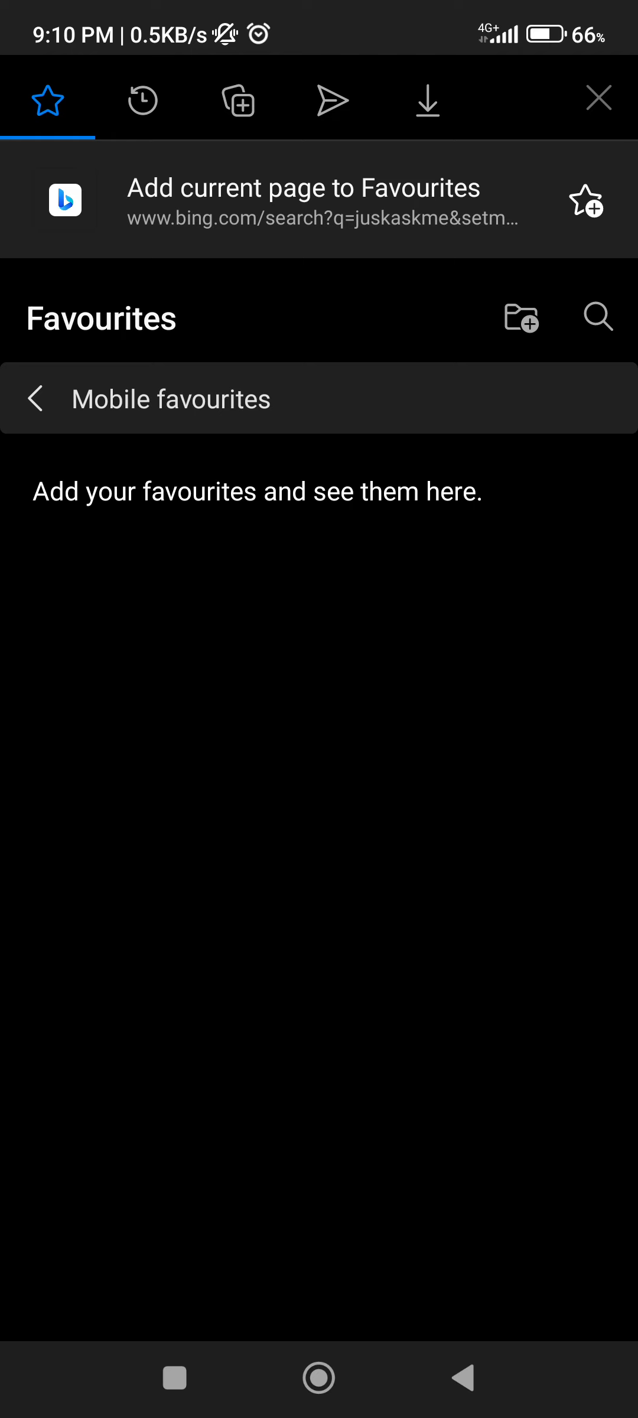
Step: Bookmark the juskaskme search page, try the favourites search with 'ju', then cancel it
{"action": "left_click", "coordinate": [584, 201]}
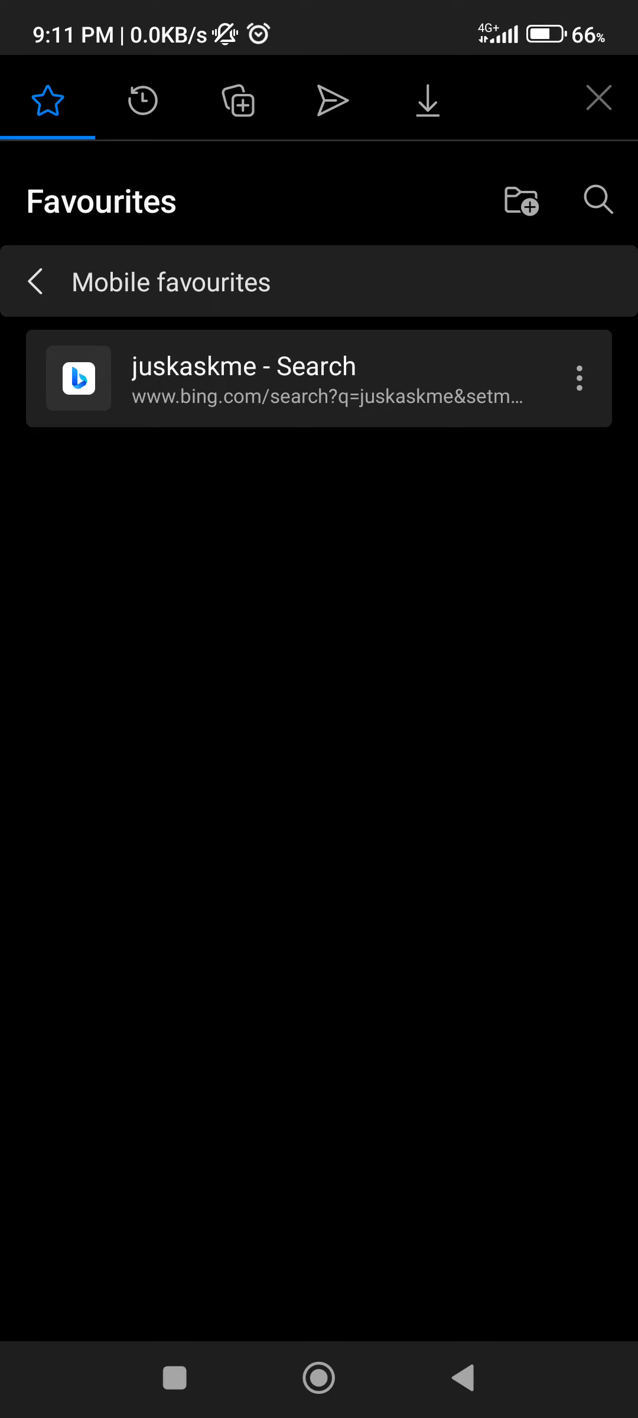
{"action": "left_click", "coordinate": [598, 200]}
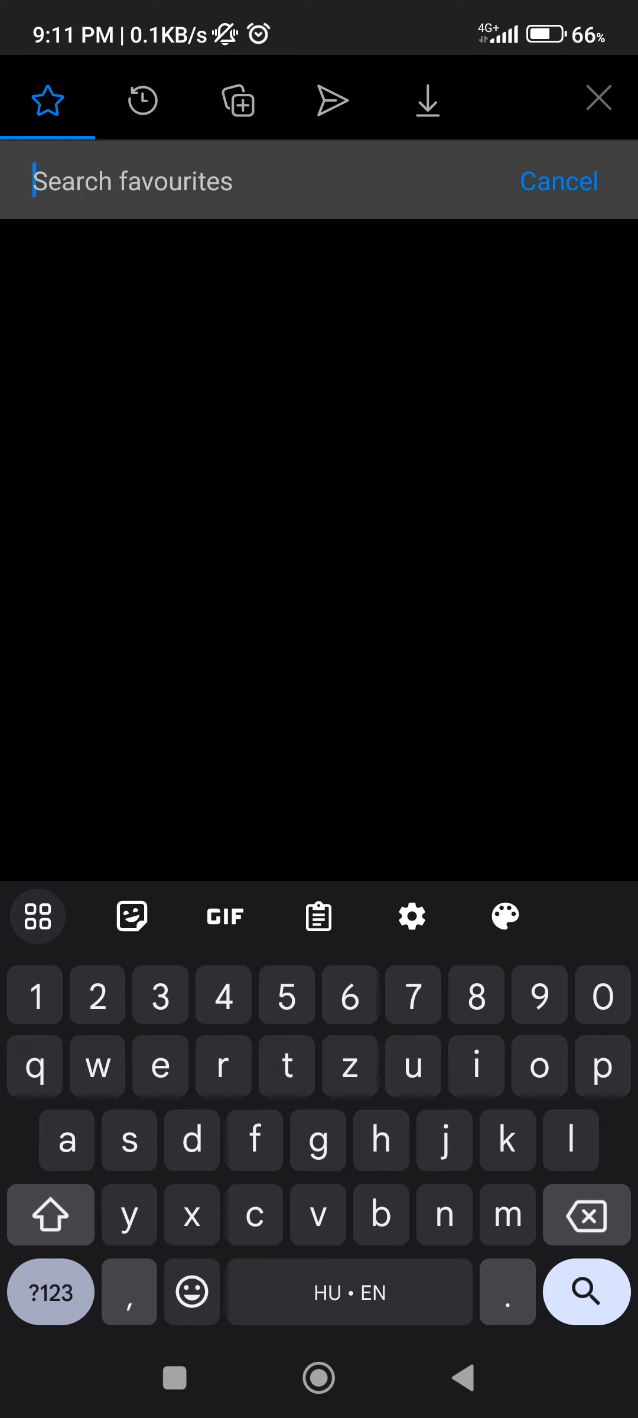
{"action": "type", "text": "ju"}
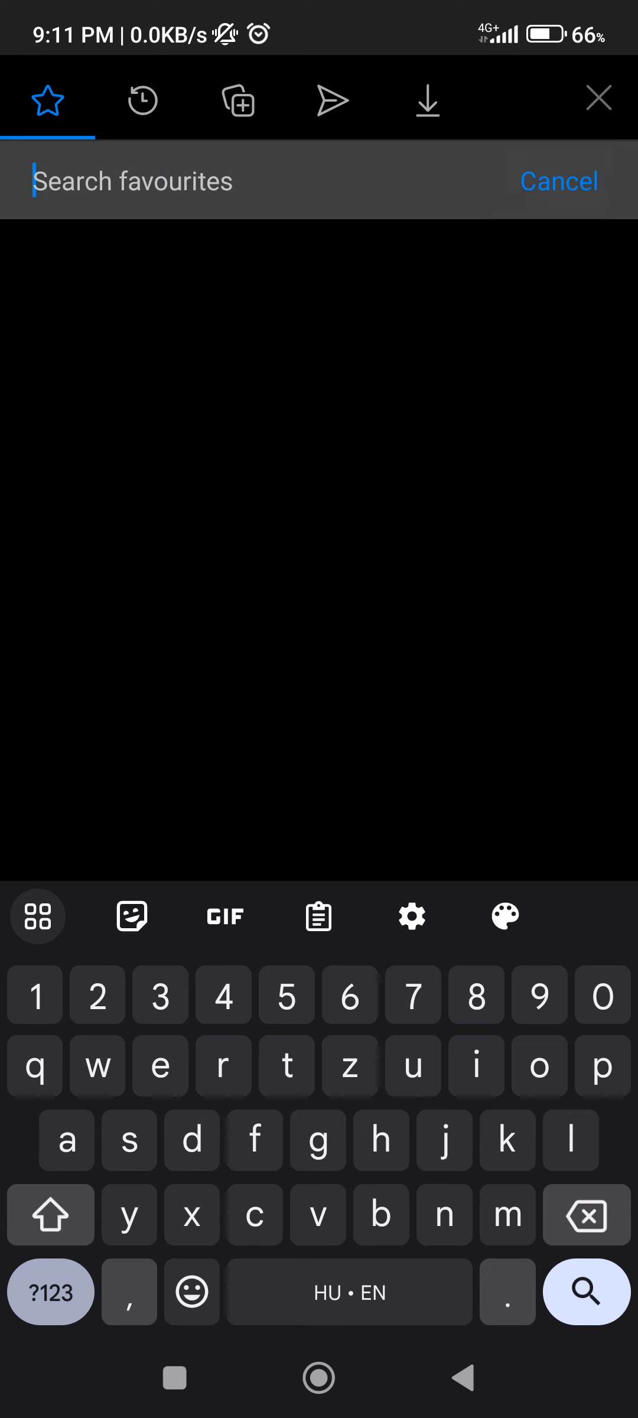
{"action": "left_click", "coordinate": [559, 181]}
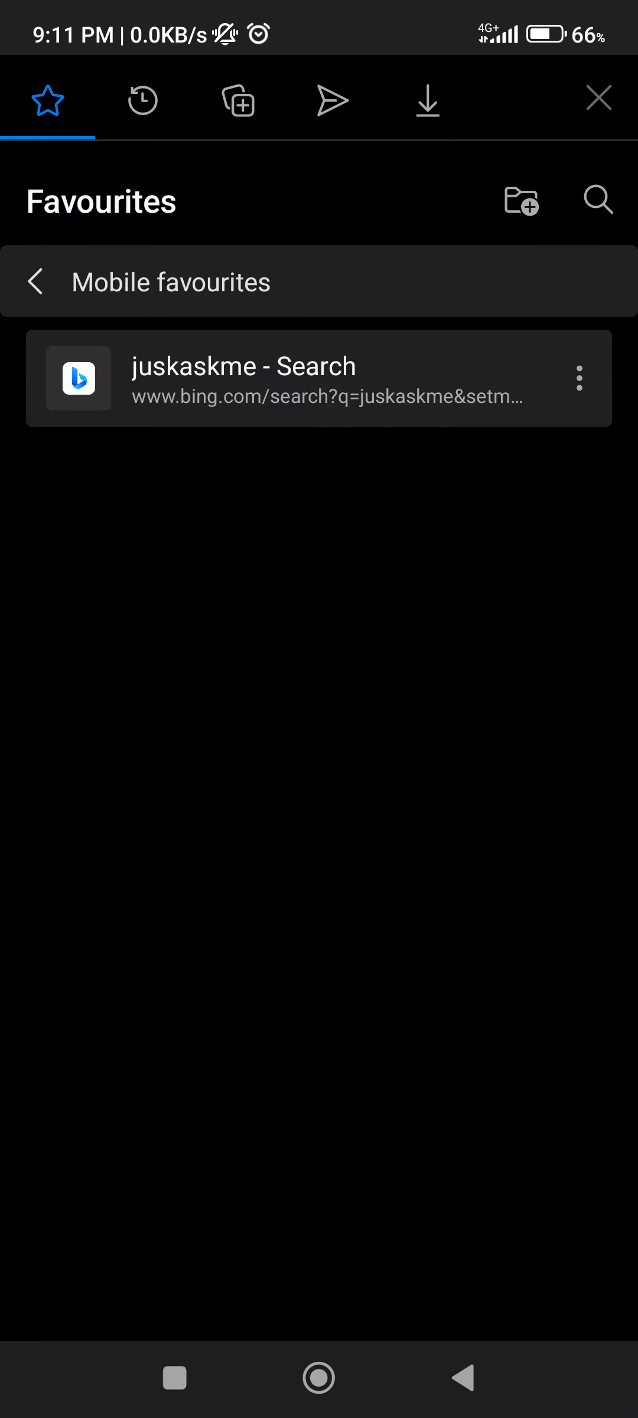
{"action": "left_click", "coordinate": [521, 201]}
{"action": "type", "text": "justaskme"}
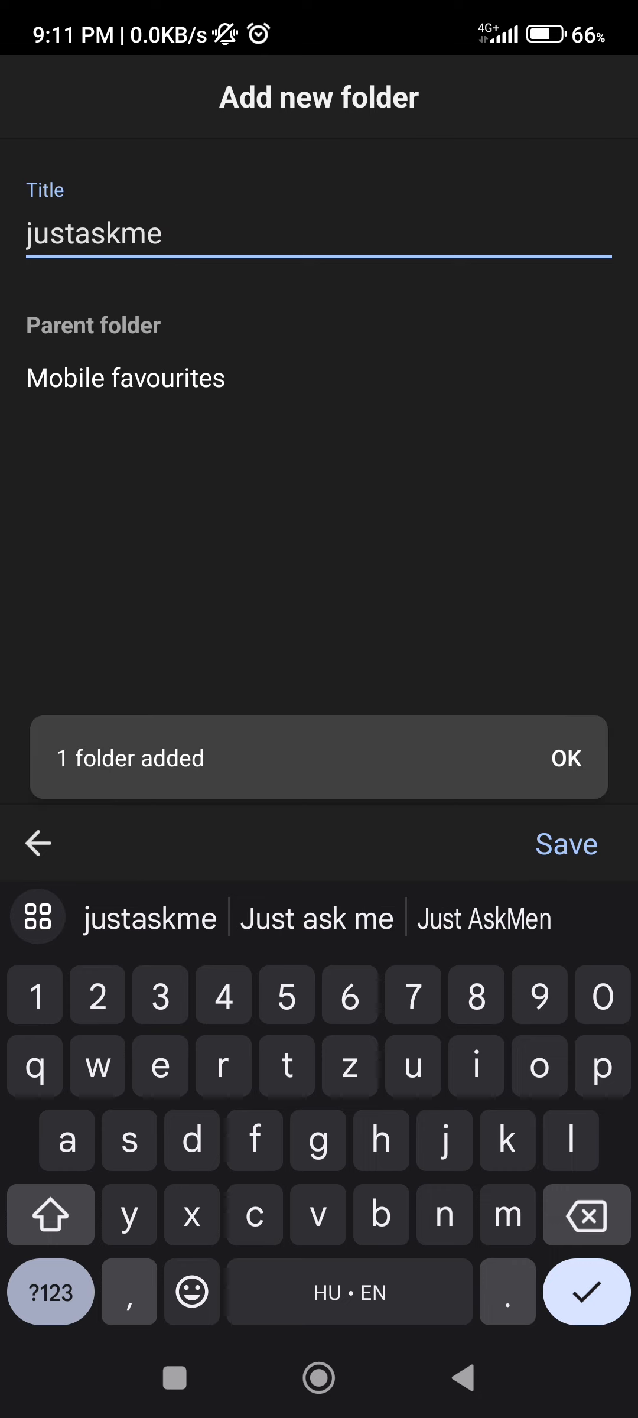
Step: Save the new 'justaskme' folder into Mobile favourites
{"action": "left_click", "coordinate": [566, 844]}
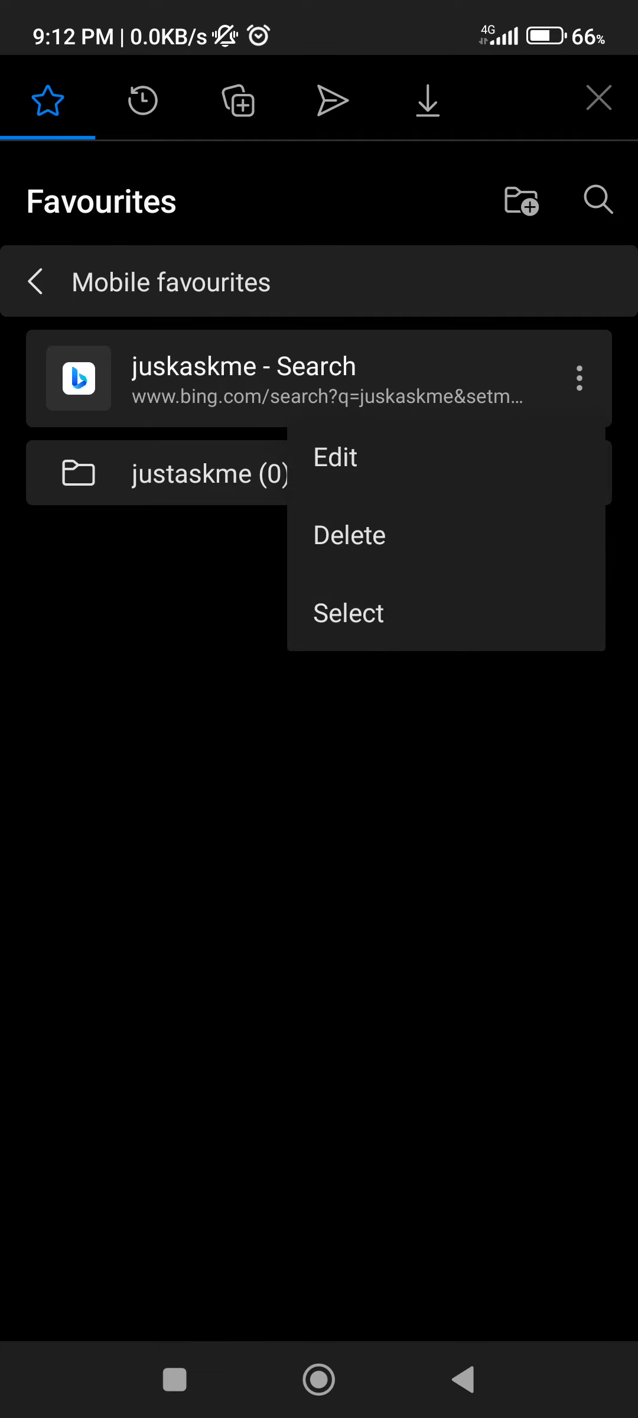
Step: View the juskaskme bookmark's Edit details unchanged, then pick it via Select for bulk actions
{"action": "left_click", "coordinate": [334, 456]}
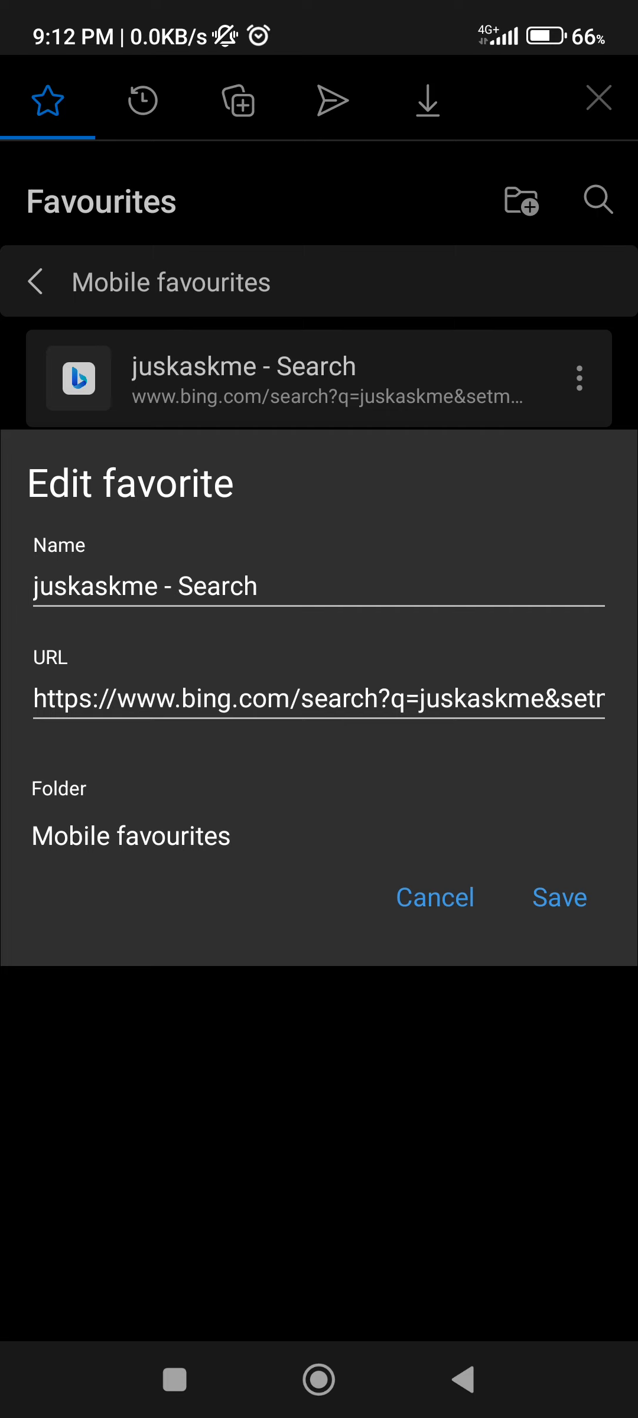
{"action": "left_click", "coordinate": [579, 379]}
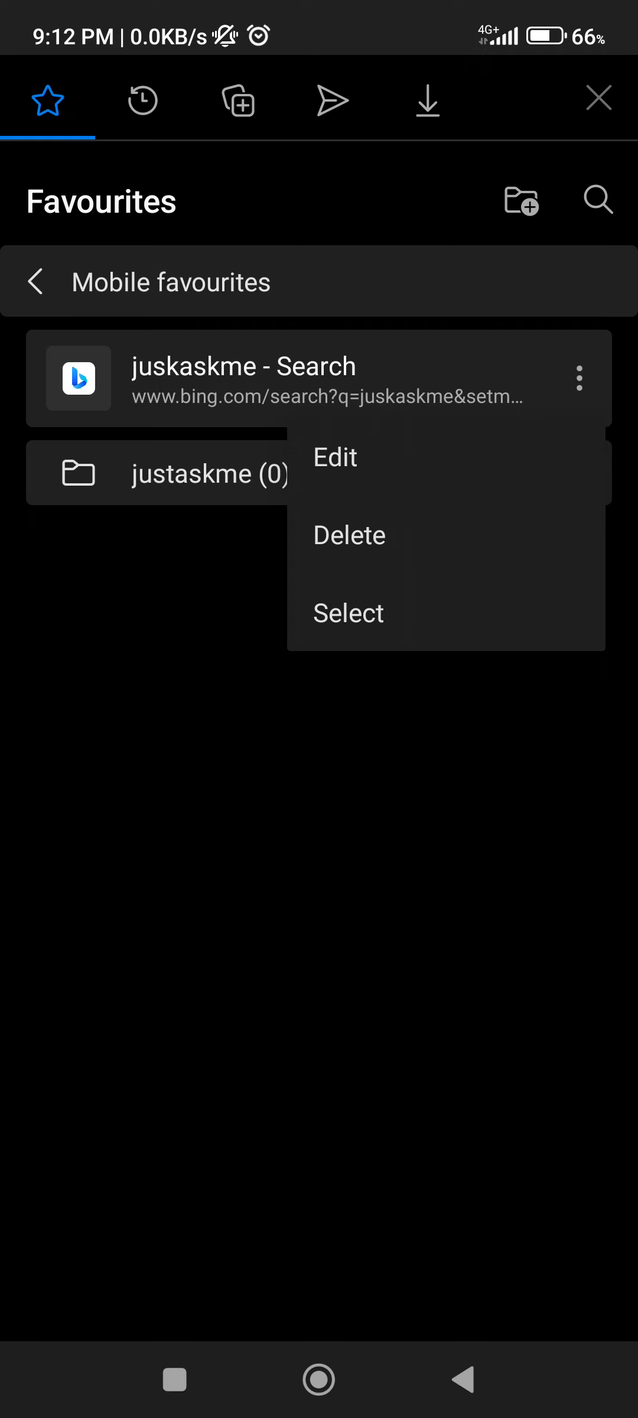
{"action": "left_click", "coordinate": [347, 613]}
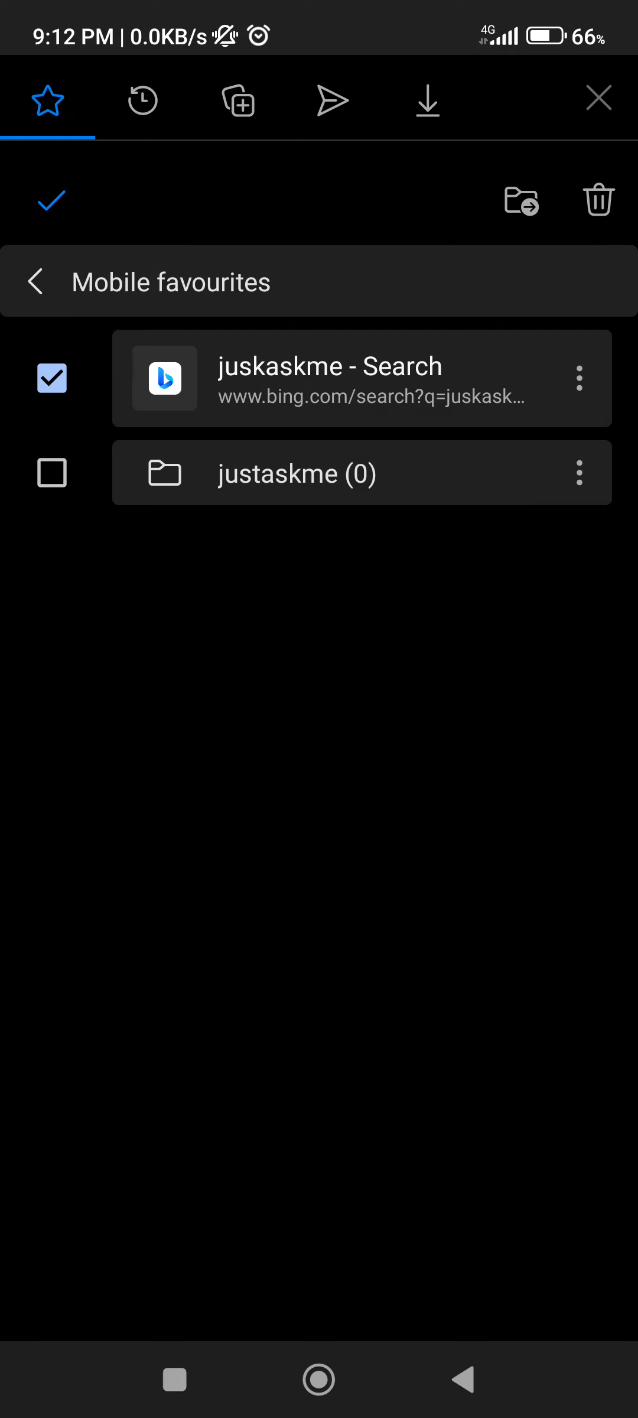
Step: Re-tick the juskaskme bookmark's checkbox and start moving it to another folder
{"action": "left_click", "coordinate": [52, 379]}
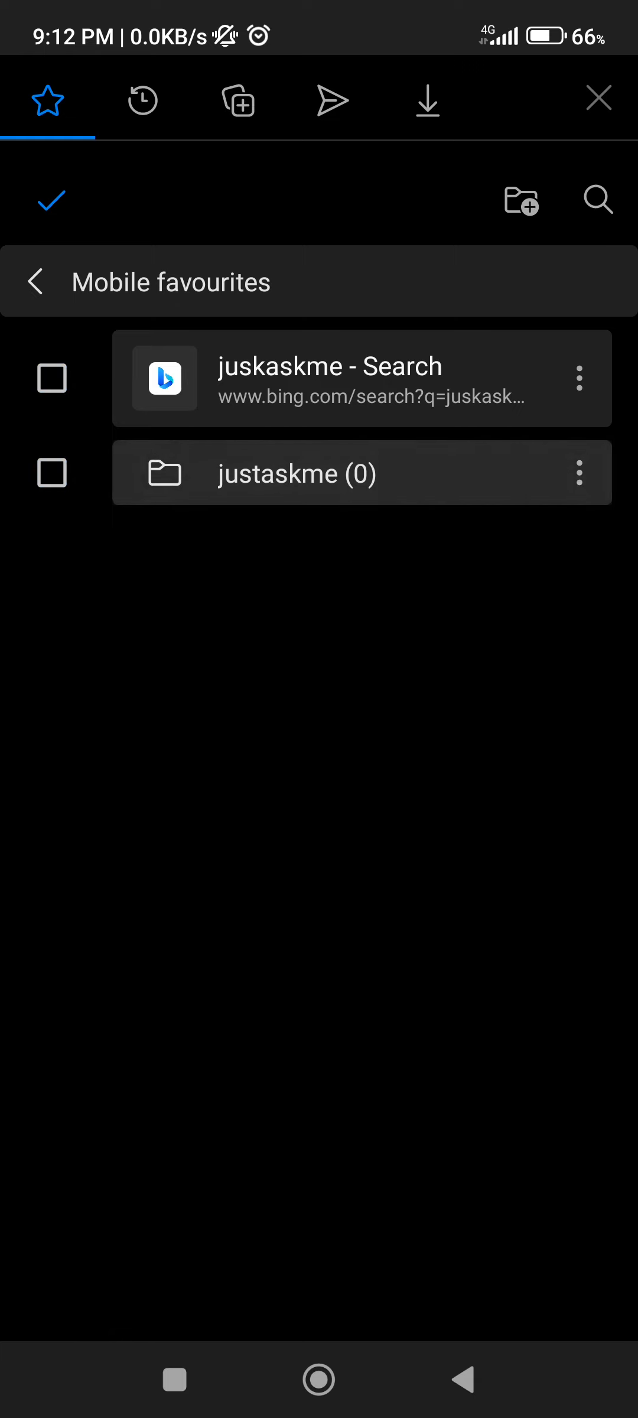
{"action": "left_click", "coordinate": [52, 378]}
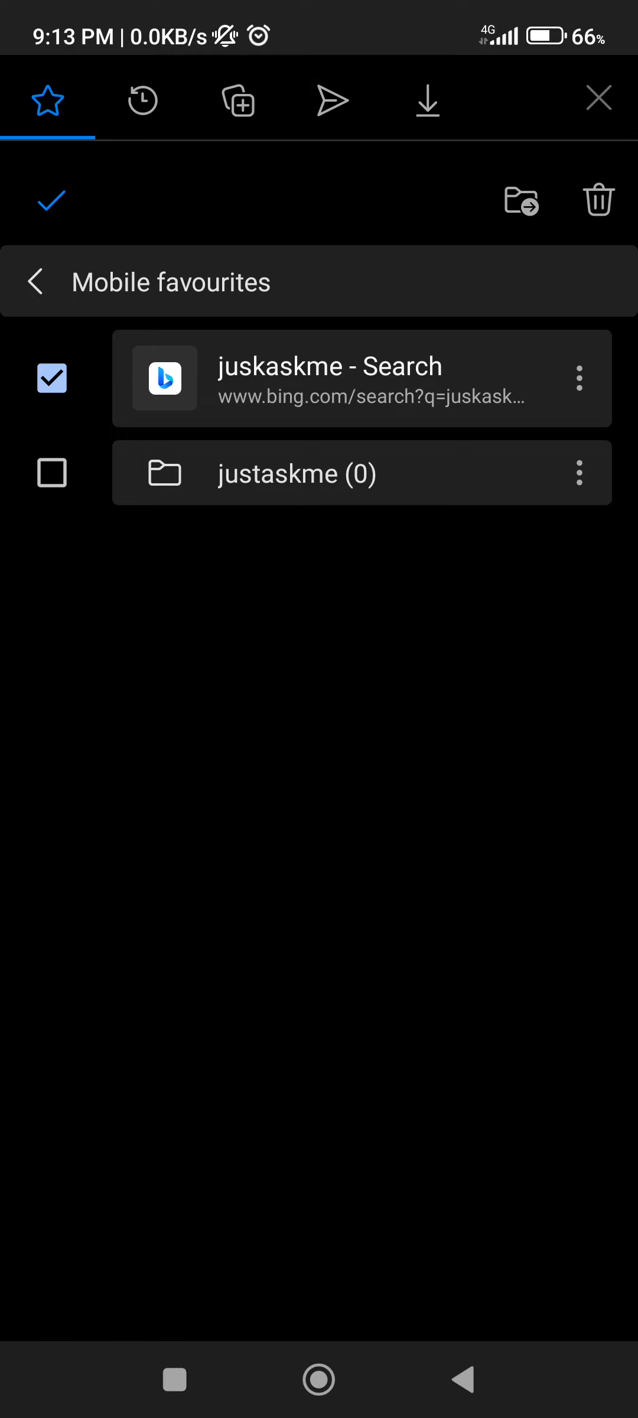
{"action": "left_click", "coordinate": [521, 201]}
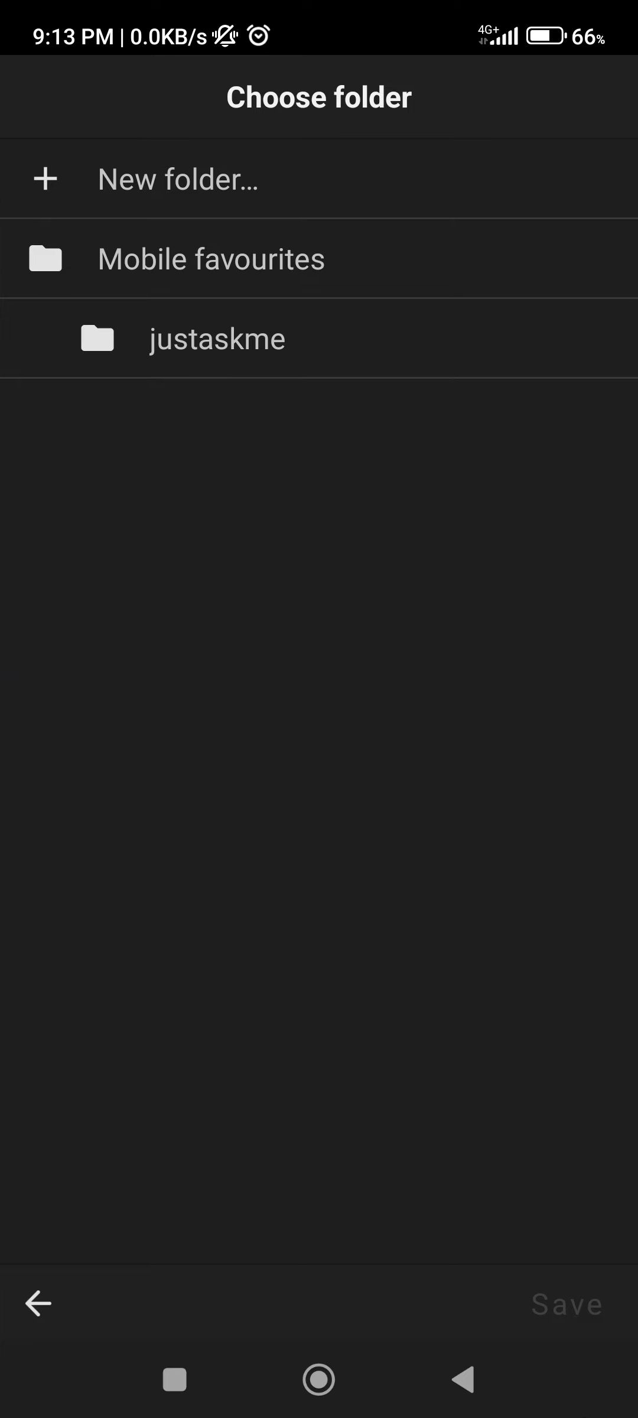
Step: Choose 'justaskme' as the destination, save the move, and return to the favourites list
{"action": "left_click", "coordinate": [178, 179]}
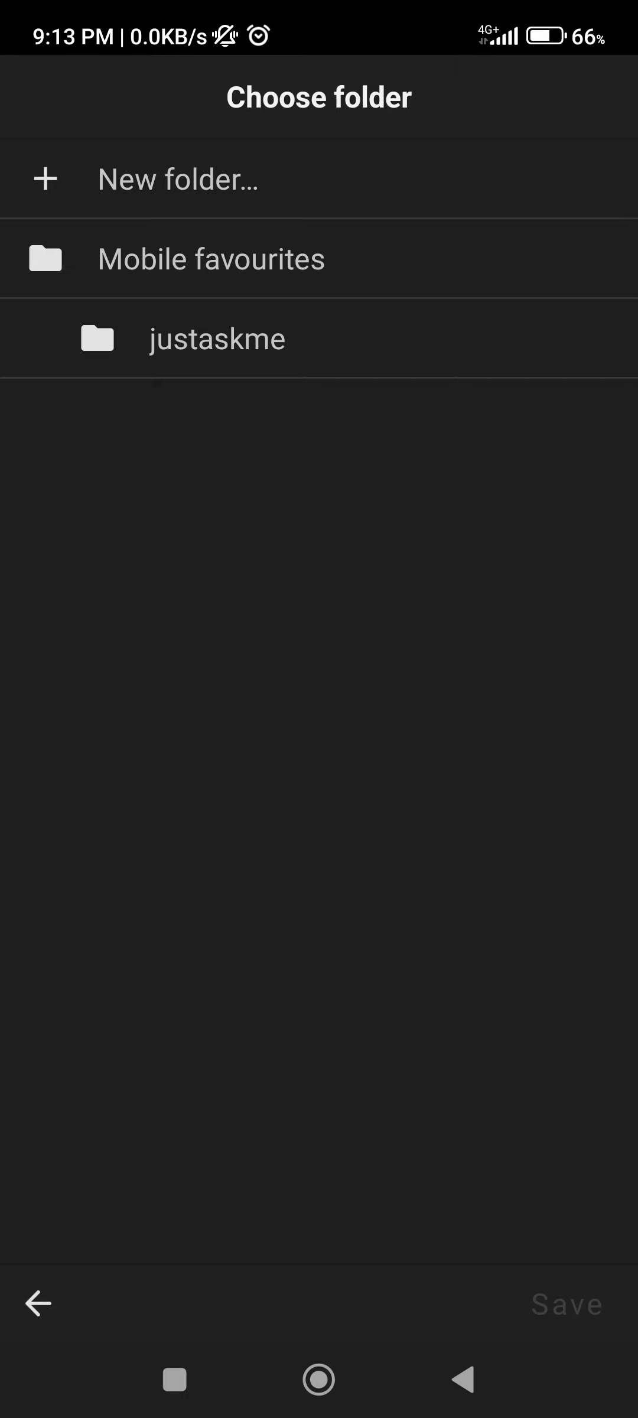
{"action": "left_click", "coordinate": [217, 338]}
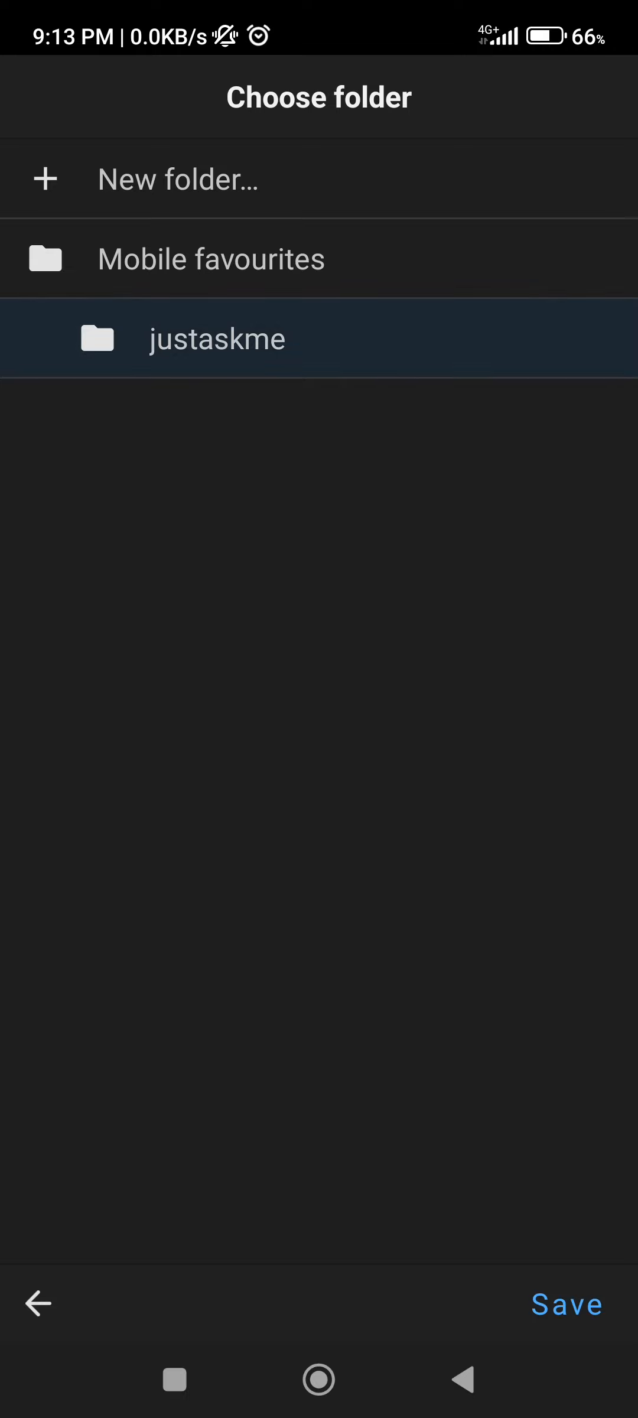
{"action": "left_click", "coordinate": [215, 339]}
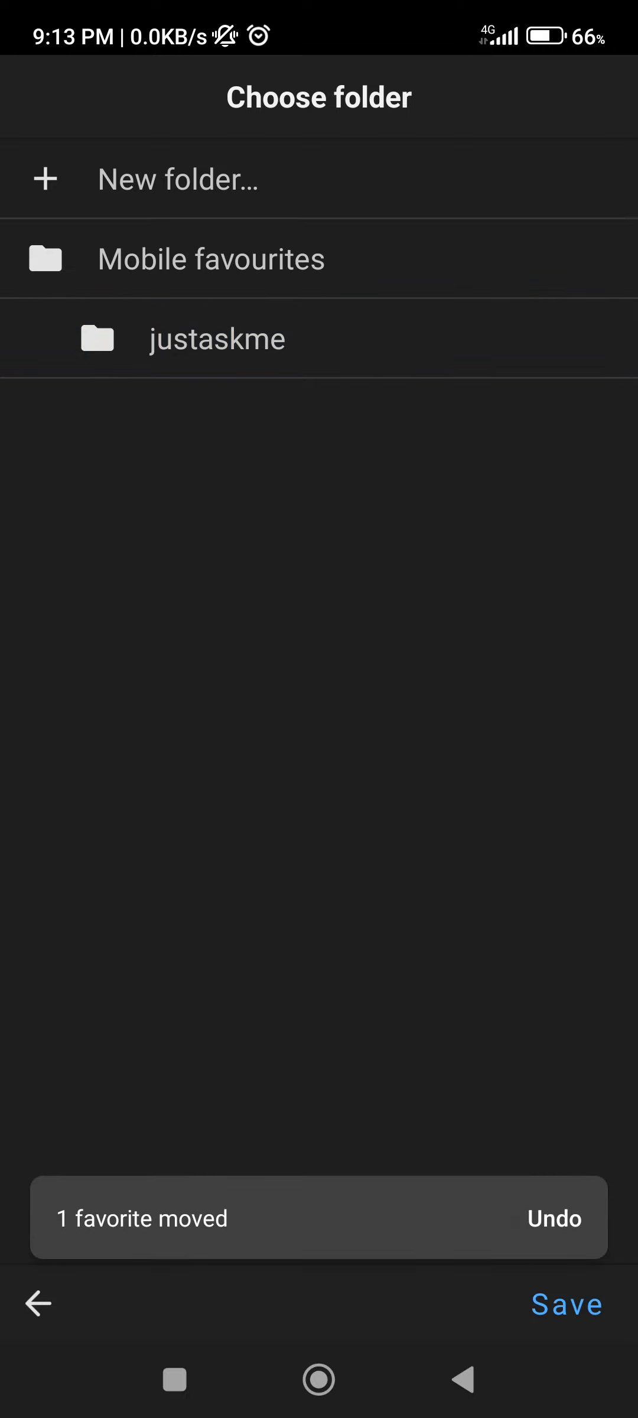
{"action": "left_click", "coordinate": [566, 1305]}
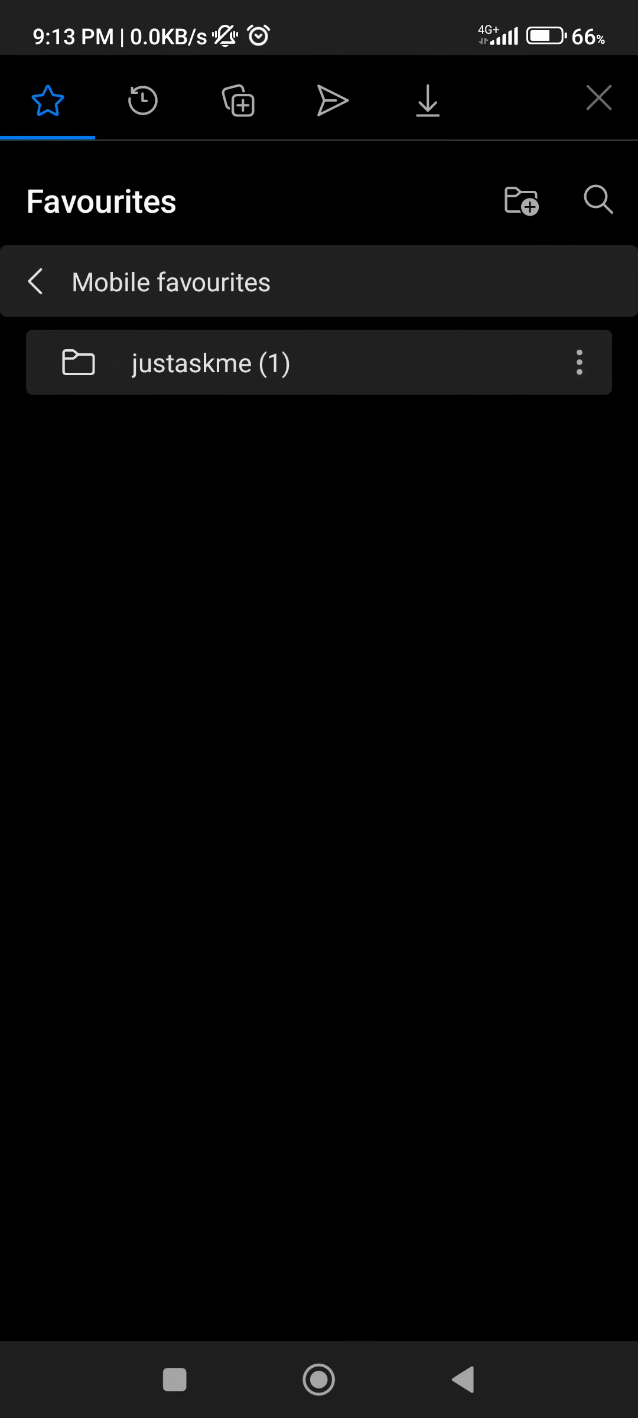
Step: Peek inside the justaskme folder, then select it in Mobile favourites and delete it with its bookmark
{"action": "type", "text": "justaskme"}
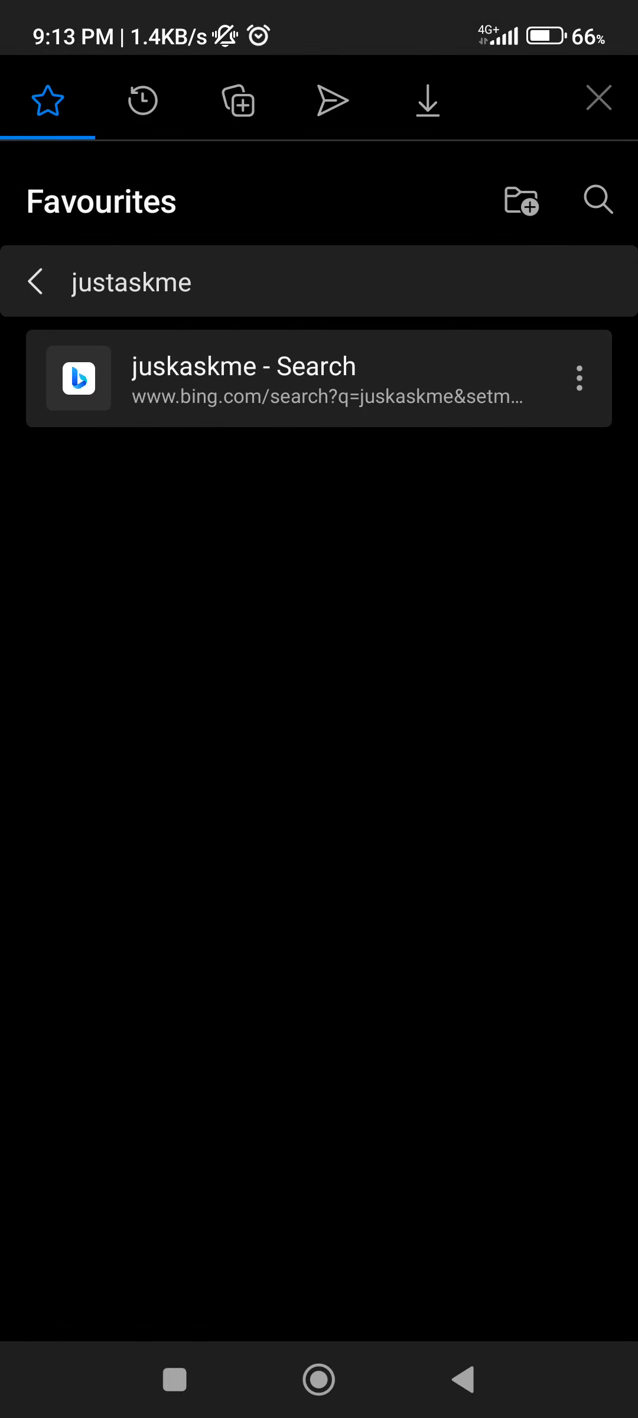
{"action": "left_click", "coordinate": [37, 281]}
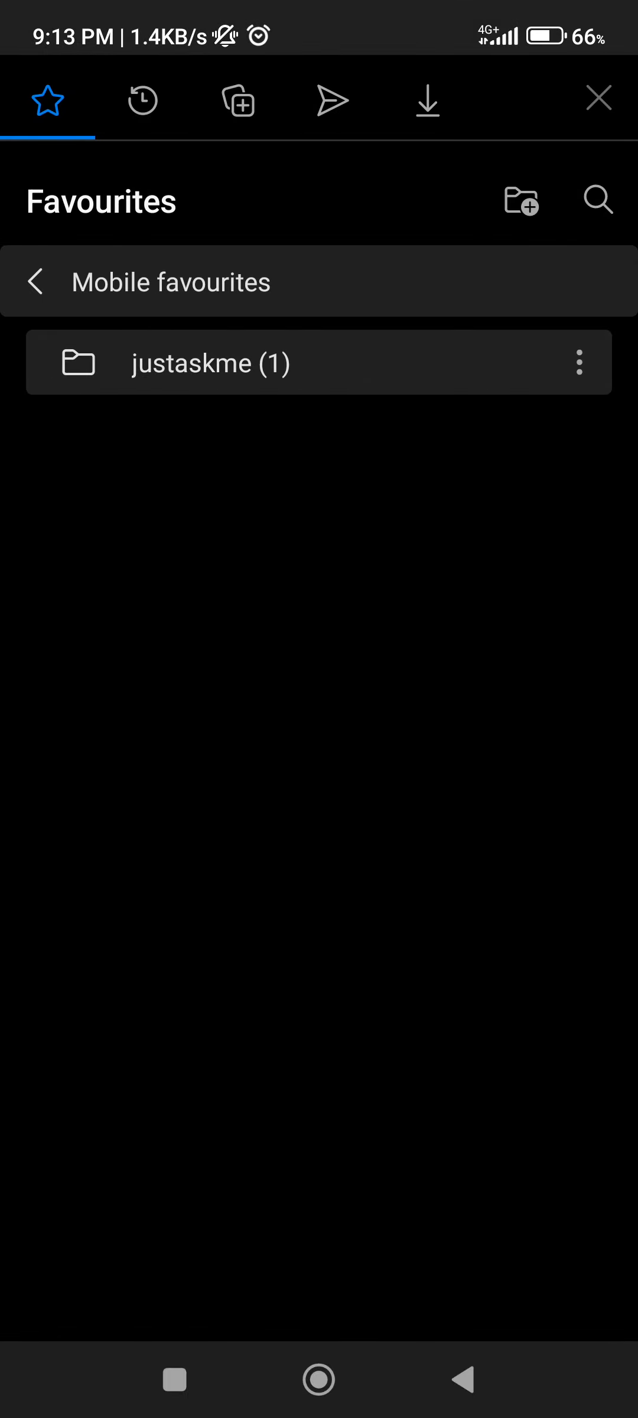
{"action": "left_click", "coordinate": [578, 363]}
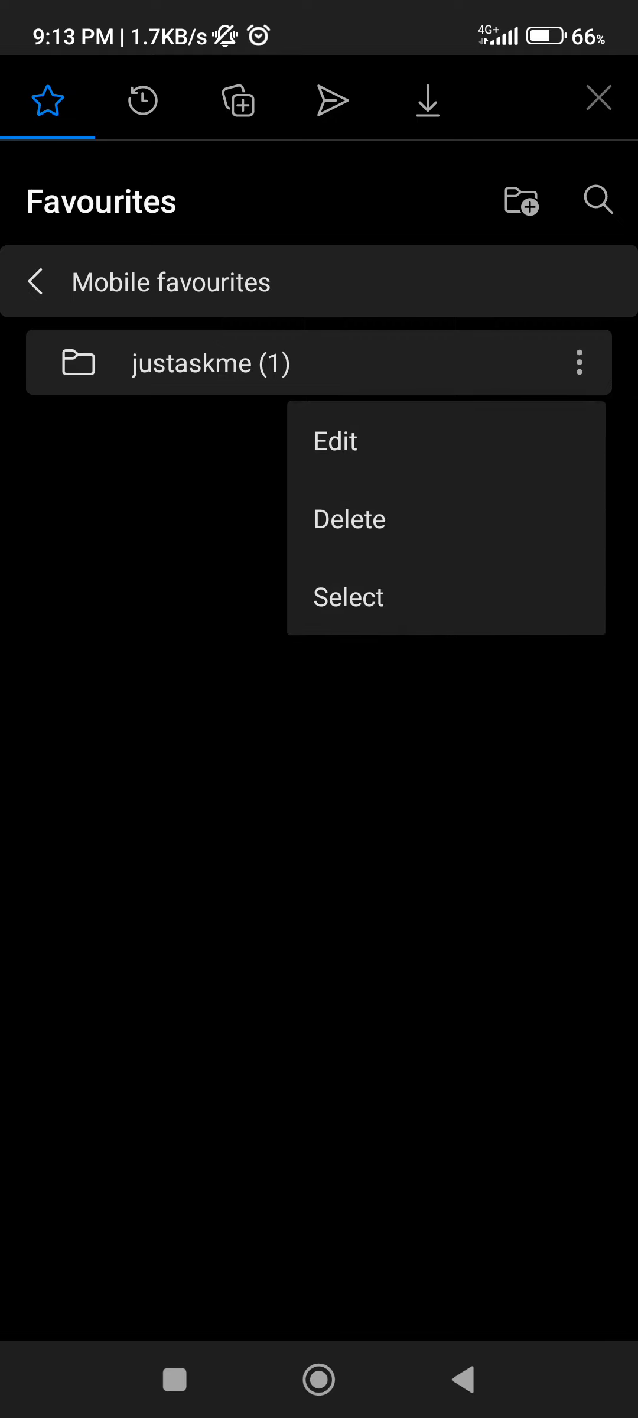
{"action": "left_click", "coordinate": [348, 597]}
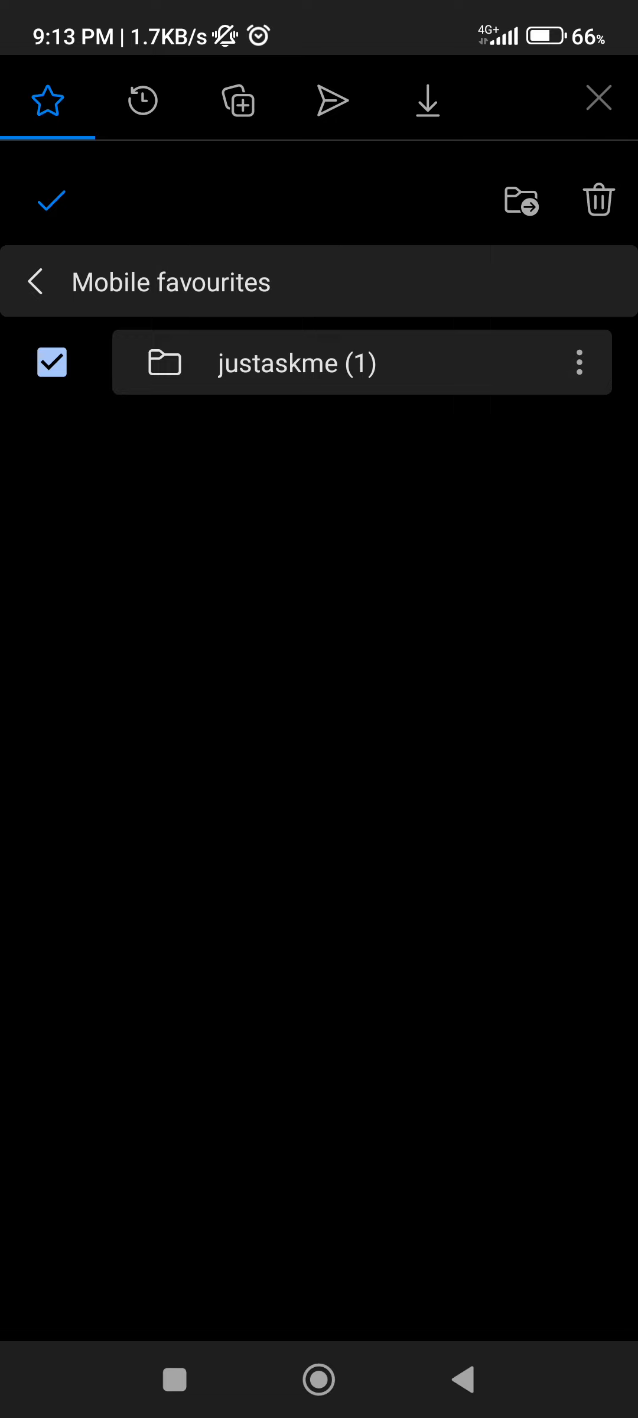
{"action": "left_click", "coordinate": [598, 201]}
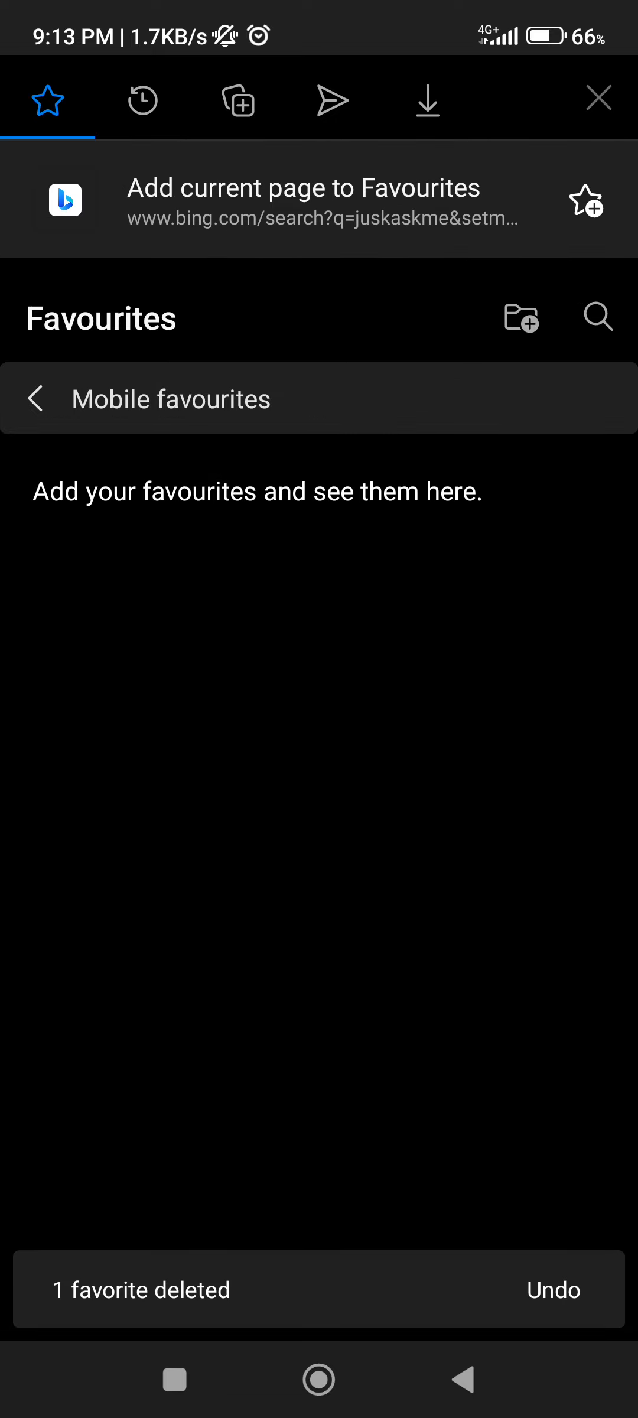